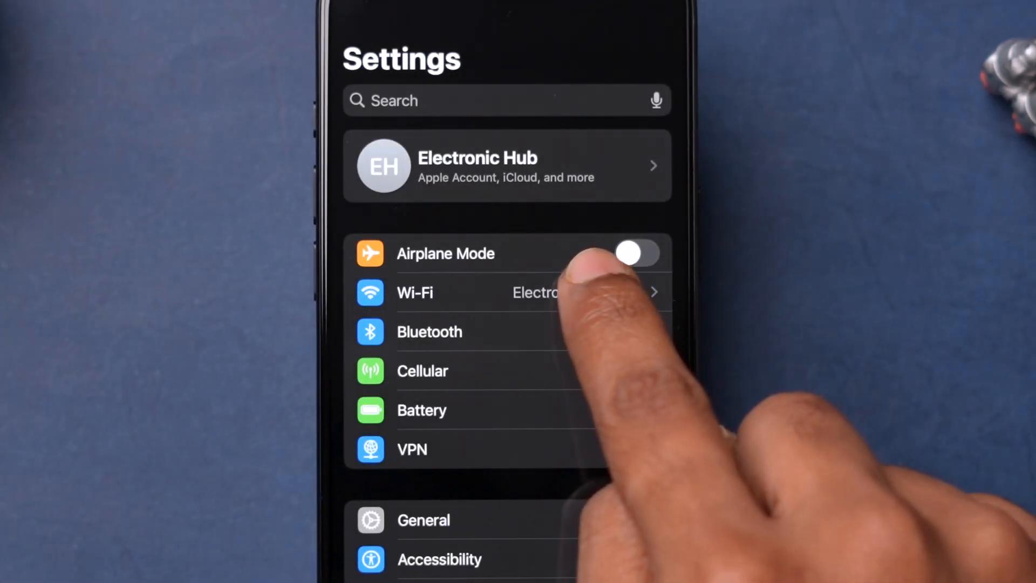
Step: Turn Wi-Fi off and back on so the phone rejoins ElectronicsHub-5G
{"action": "left_click", "coordinate": [415, 292]}
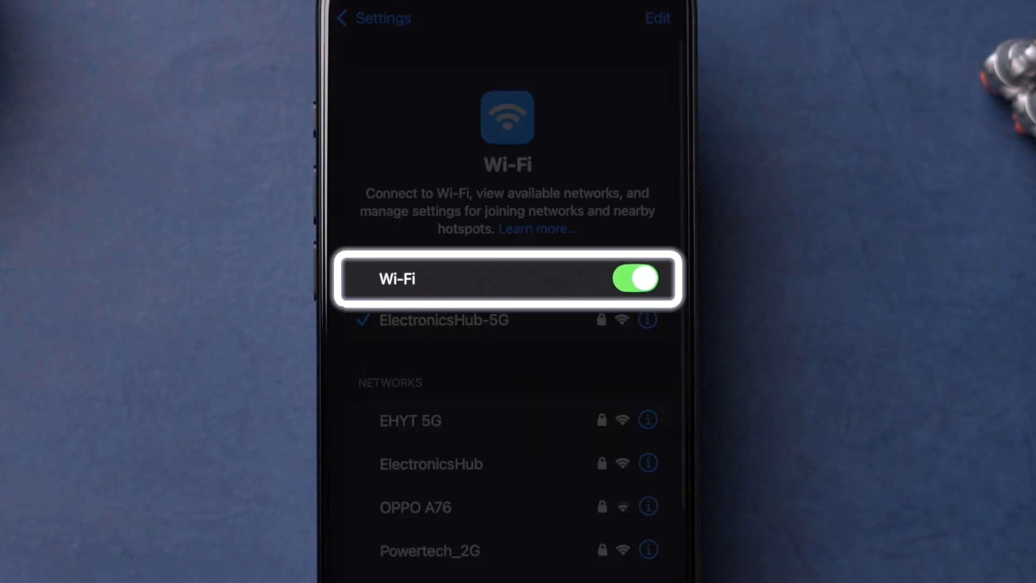
{"action": "left_click", "coordinate": [635, 278]}
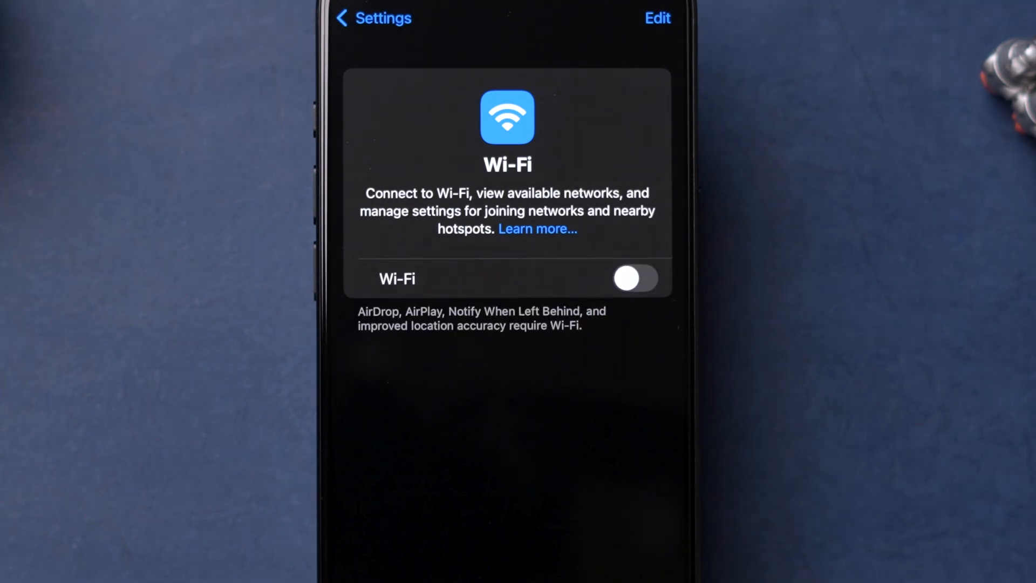
{"action": "left_click", "coordinate": [635, 277]}
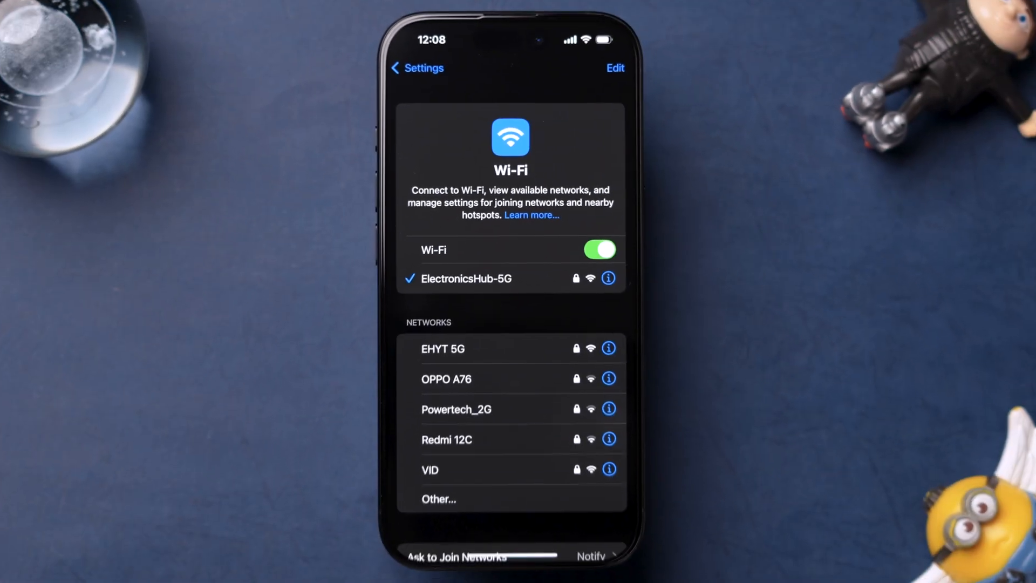
{"action": "left_click", "coordinate": [416, 68]}
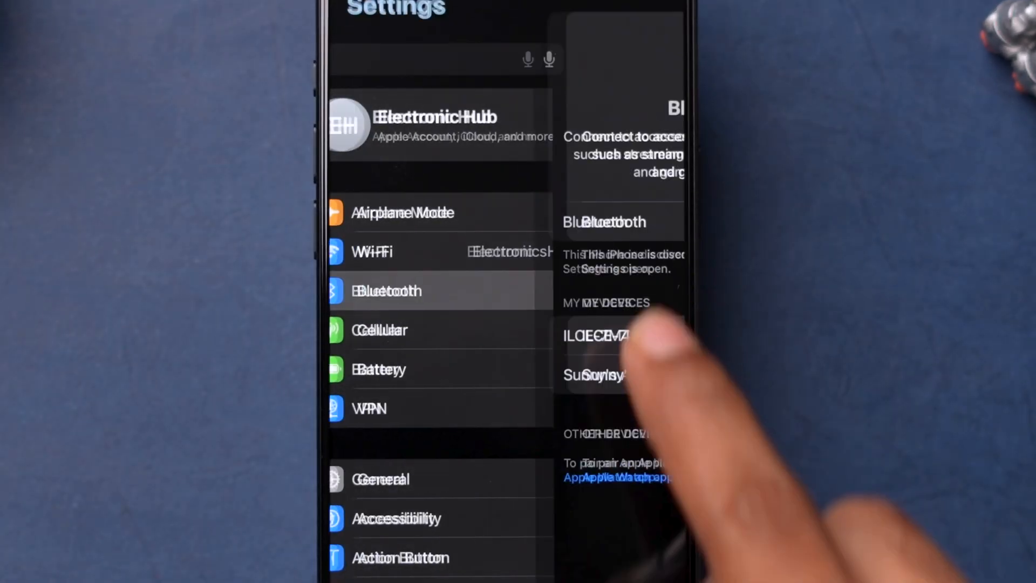
Step: Toggle Bluetooth off and on, then dismiss the AirDrop sheet that found no people
{"action": "left_click", "coordinate": [386, 292]}
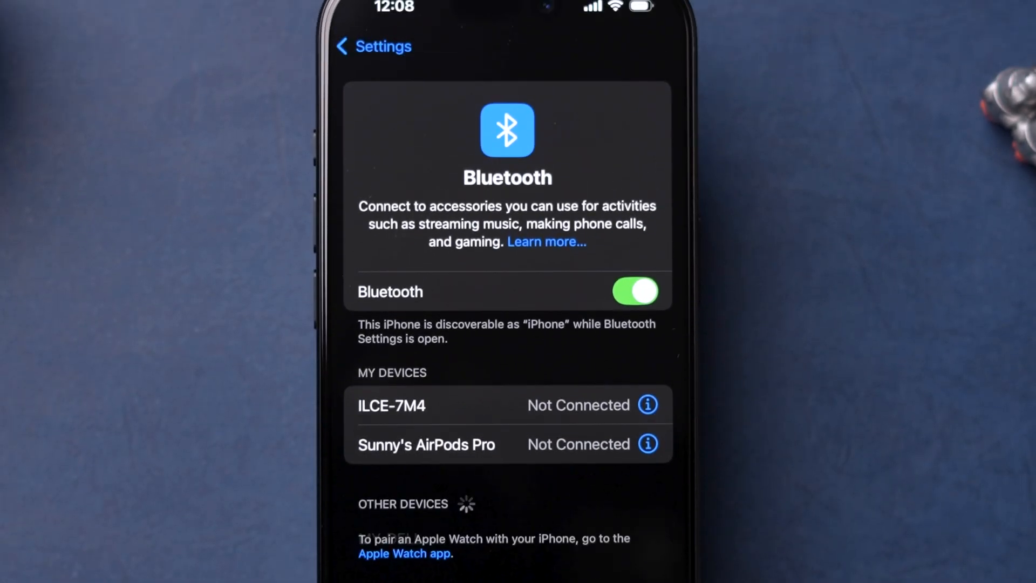
{"action": "left_click", "coordinate": [632, 292]}
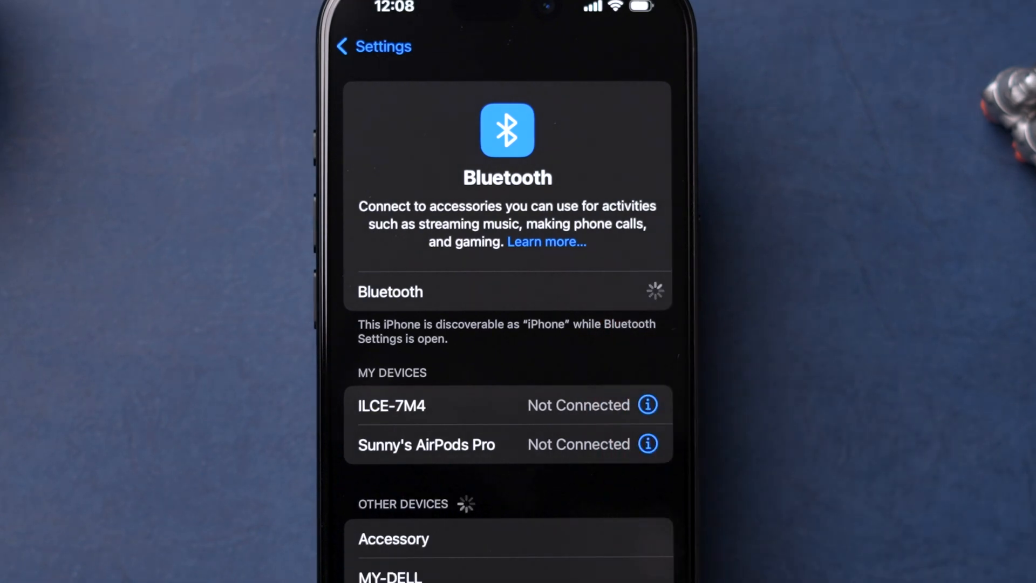
{"action": "left_click", "coordinate": [651, 292]}
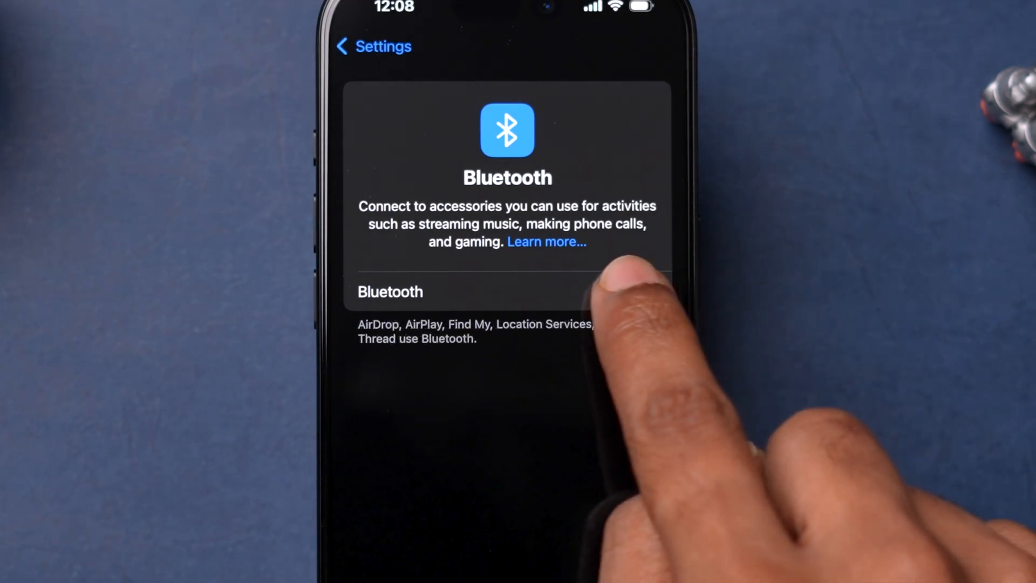
{"action": "left_click", "coordinate": [341, 46]}
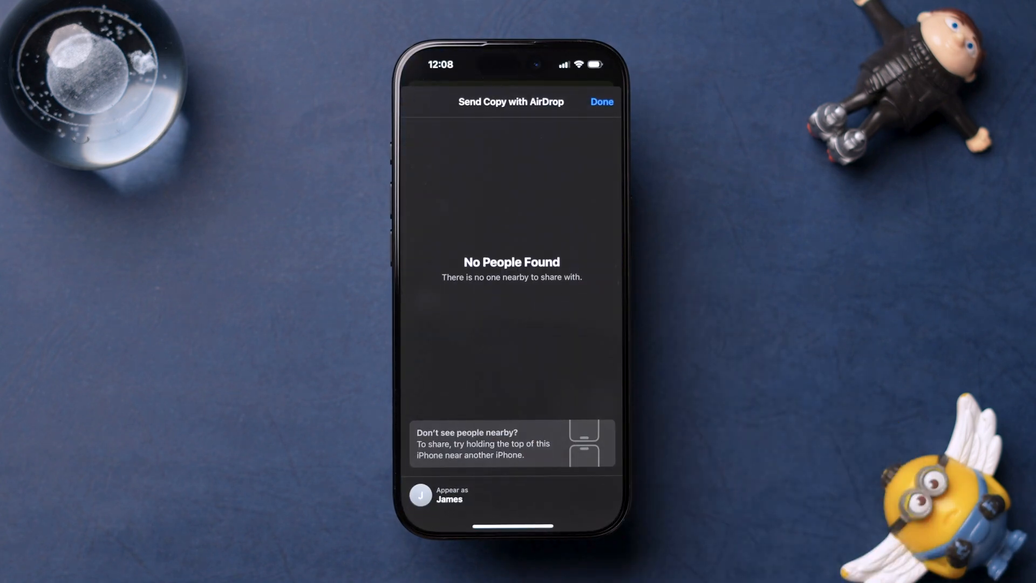
{"action": "left_click", "coordinate": [599, 102]}
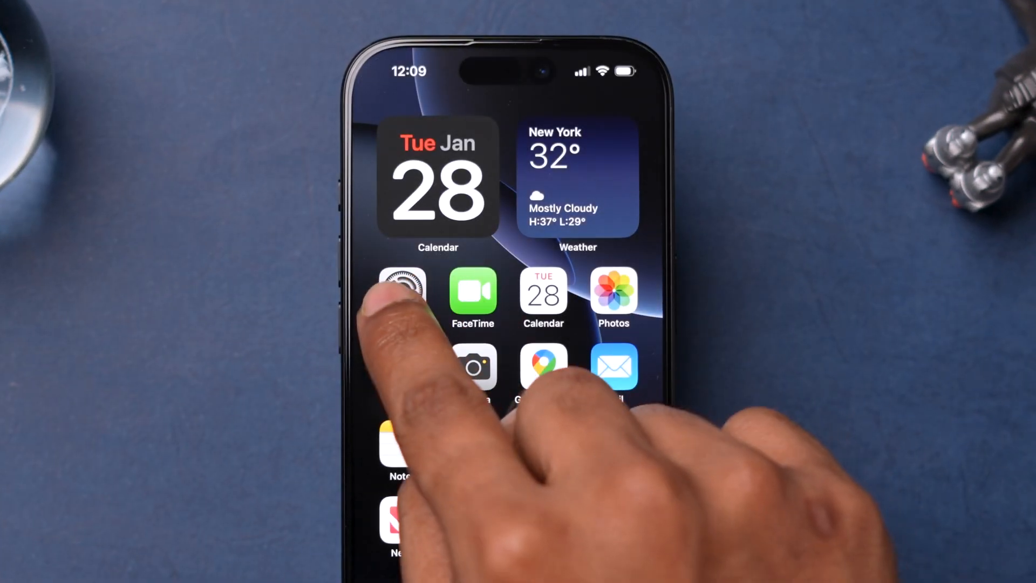
Step: Enable Screen Time's Content & Privacy Restrictions and allow AirDrop under Allowed Apps & Features
{"action": "left_click", "coordinate": [403, 293]}
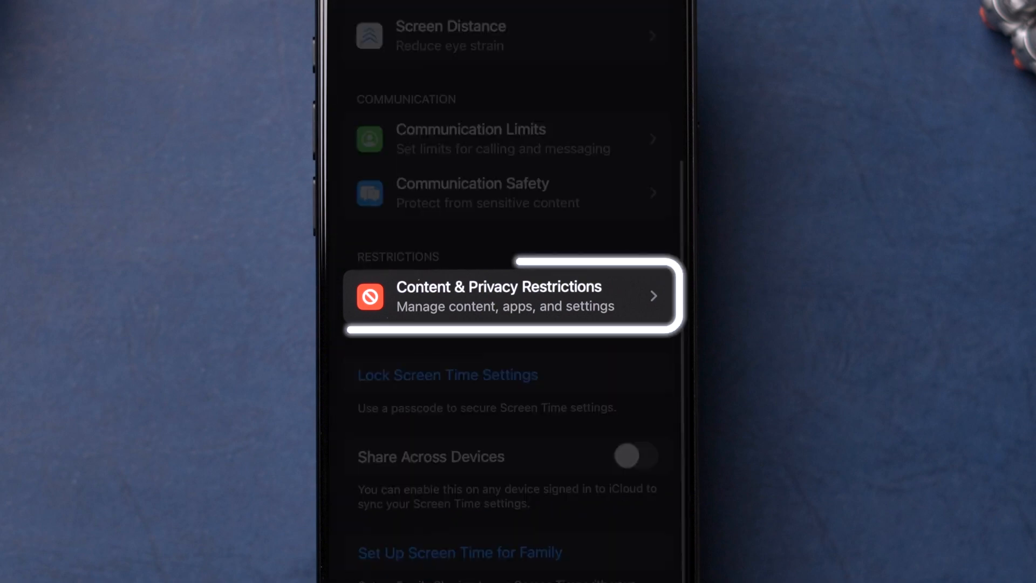
{"action": "left_click", "coordinate": [498, 297]}
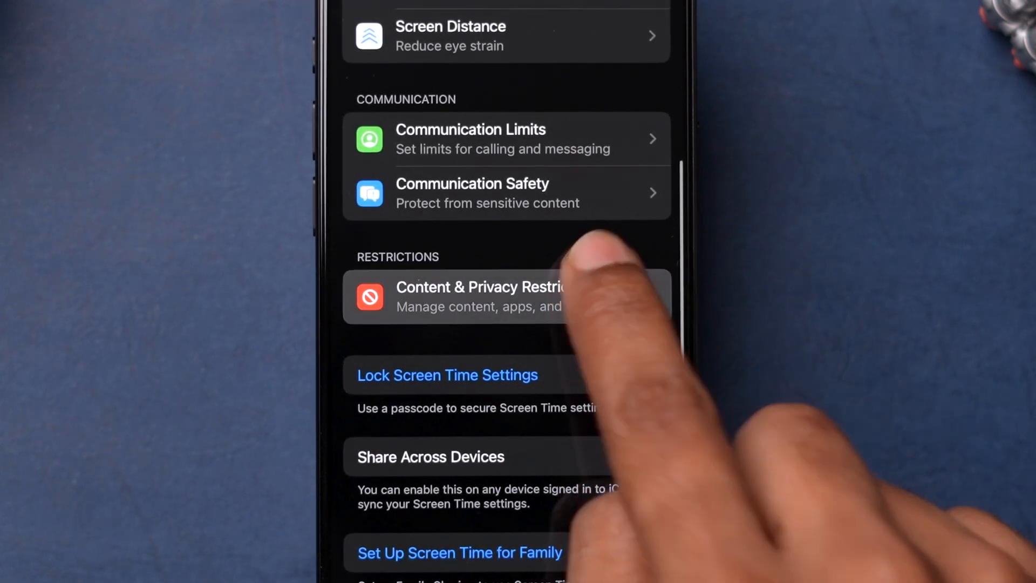
{"action": "left_click", "coordinate": [479, 296]}
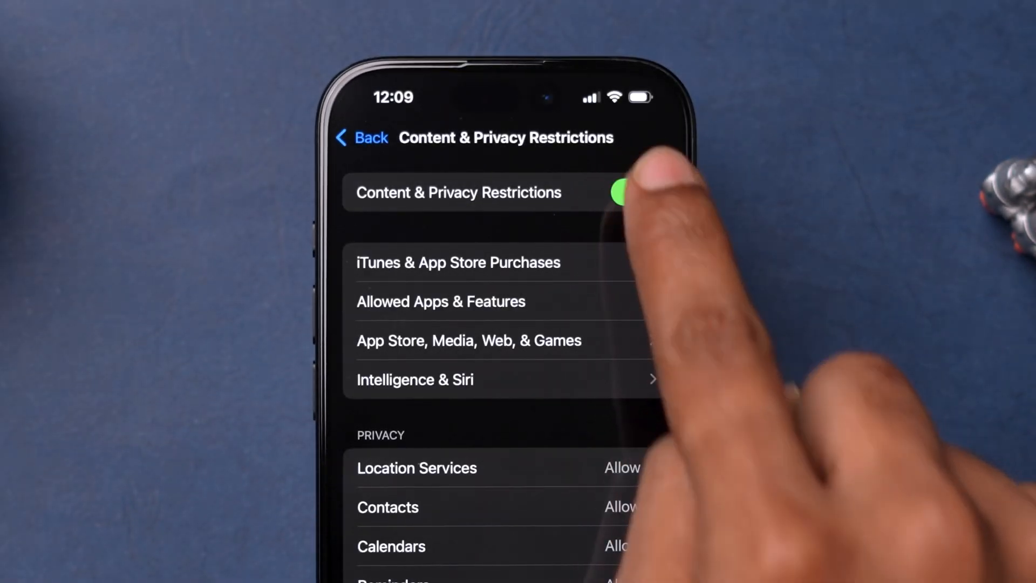
{"action": "left_click", "coordinate": [440, 301]}
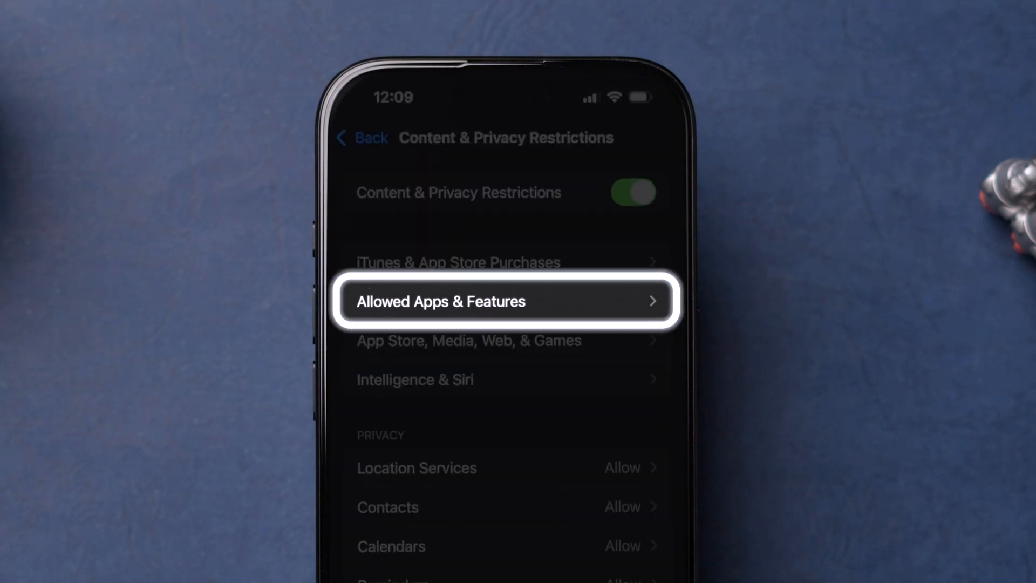
{"action": "left_click", "coordinate": [506, 301]}
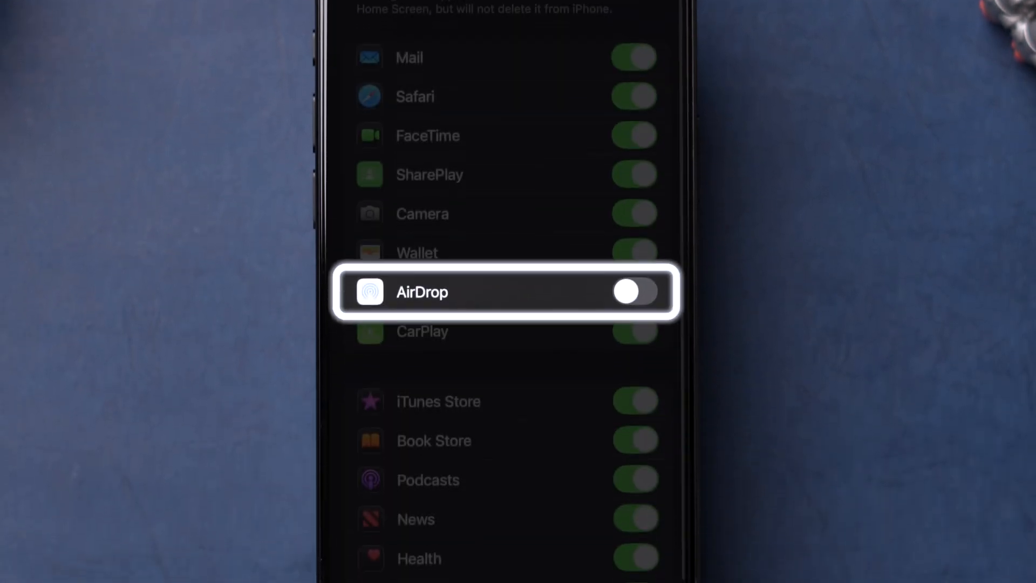
{"action": "left_click", "coordinate": [632, 291]}
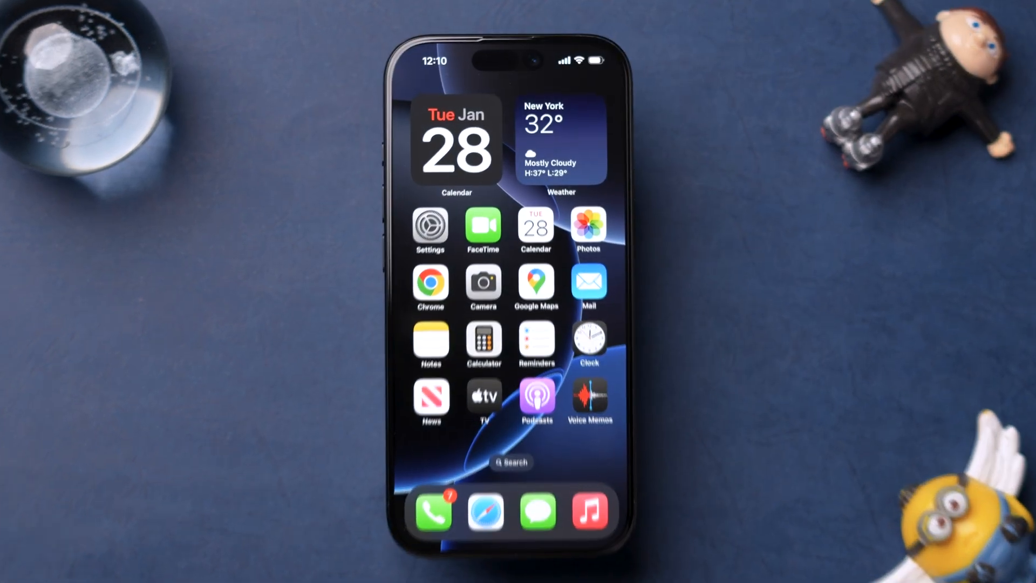
Step: Launch Settings from the Home Screen to view the main list with VPN on
{"action": "left_click", "coordinate": [429, 230]}
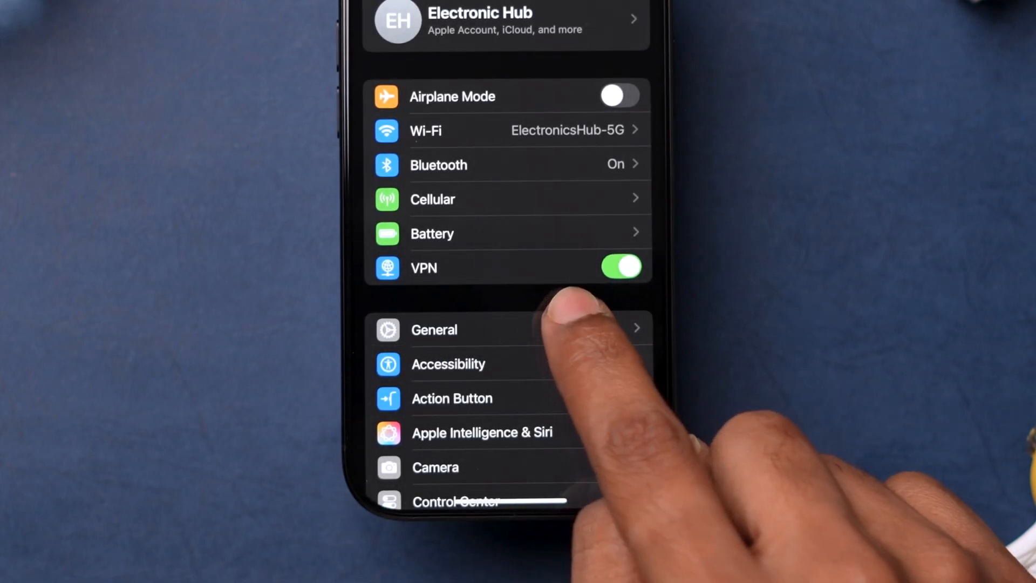
{"action": "left_click", "coordinate": [434, 329]}
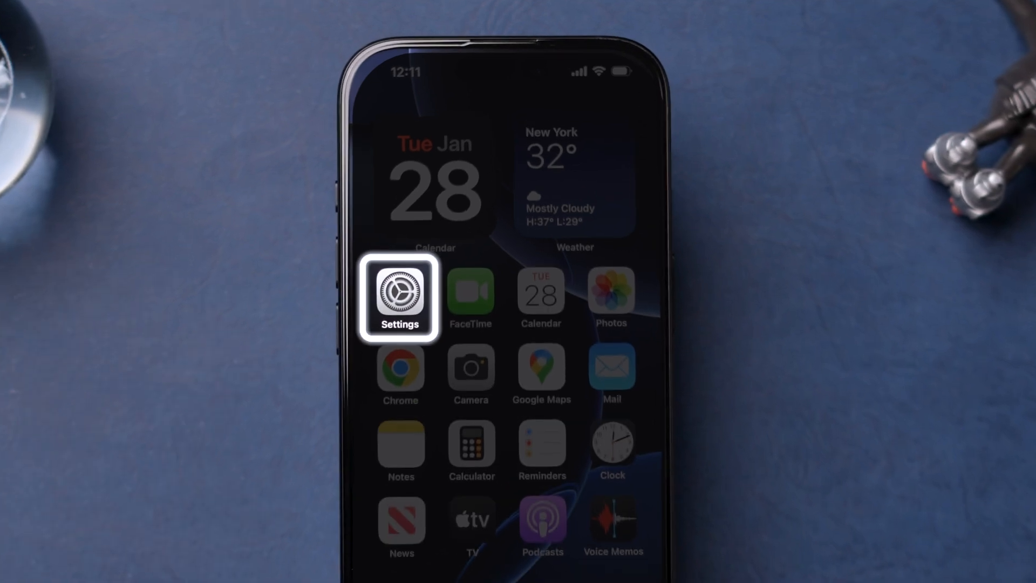
Step: Open Settings and switch the VPN toggle off
{"action": "left_click", "coordinate": [399, 297]}
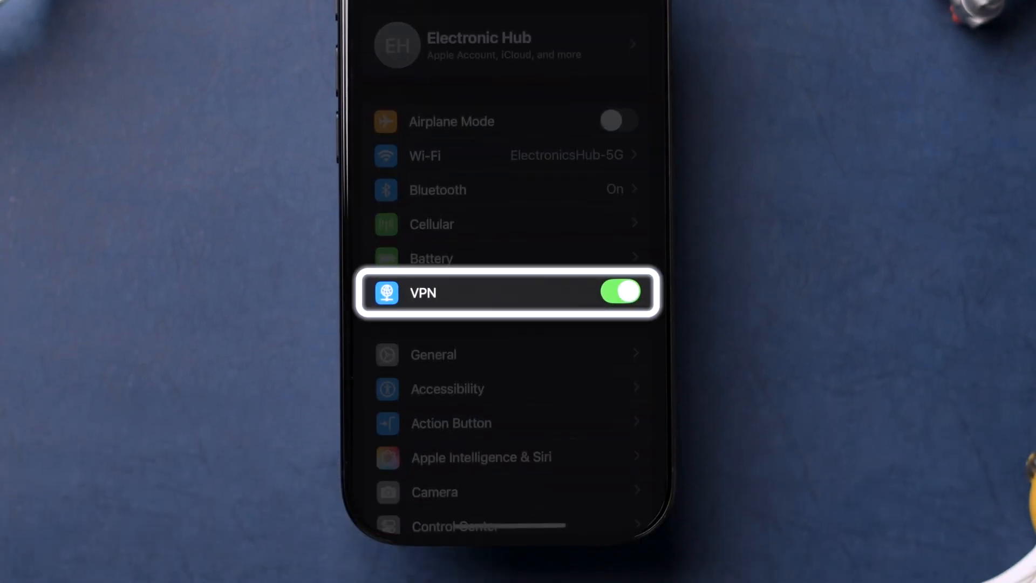
{"action": "left_click", "coordinate": [618, 293]}
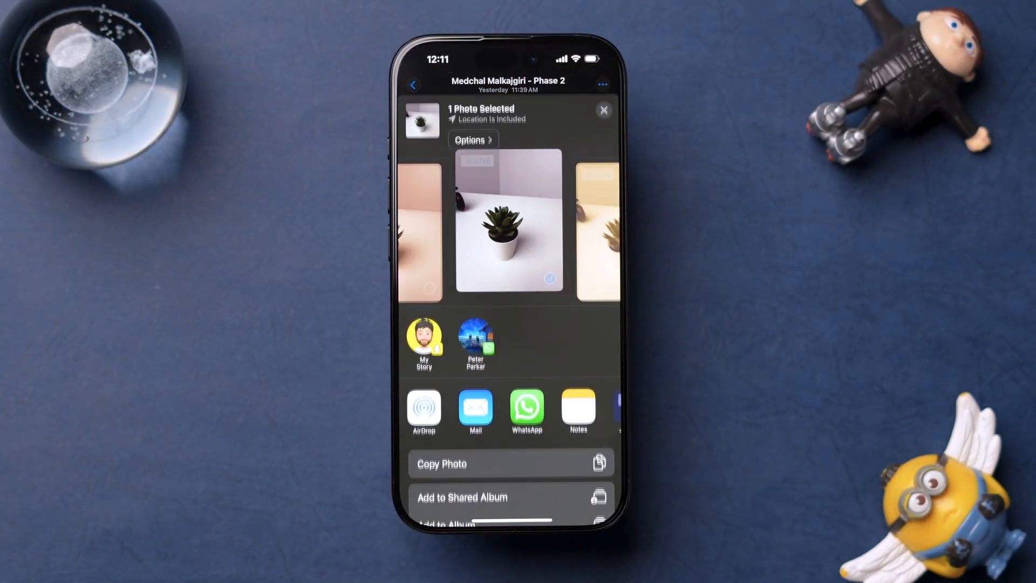
Step: AirDrop a photo from Photos, see 'No People Found', and dismiss the sheet
{"action": "left_click", "coordinate": [424, 408]}
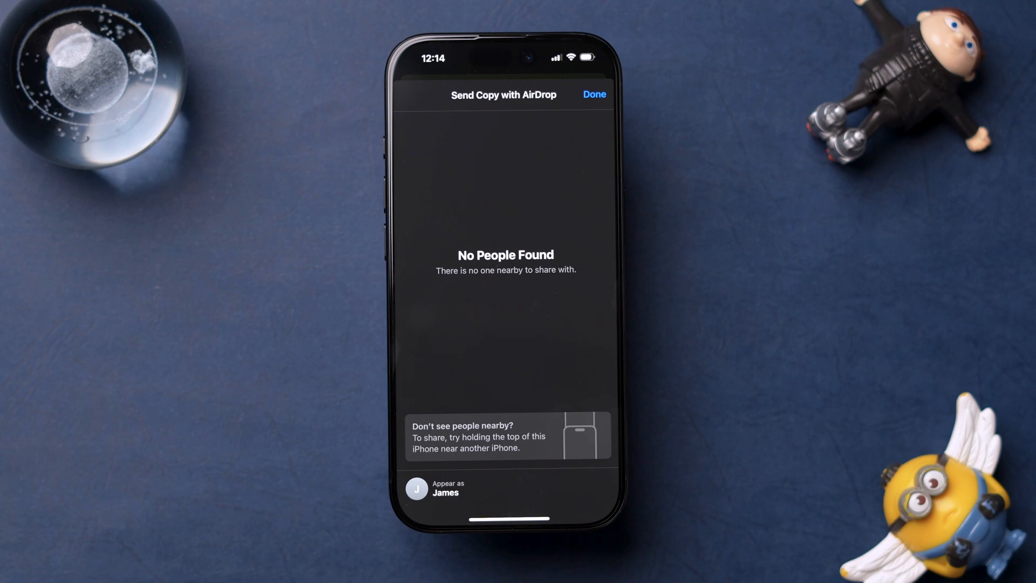
{"action": "left_click", "coordinate": [592, 95]}
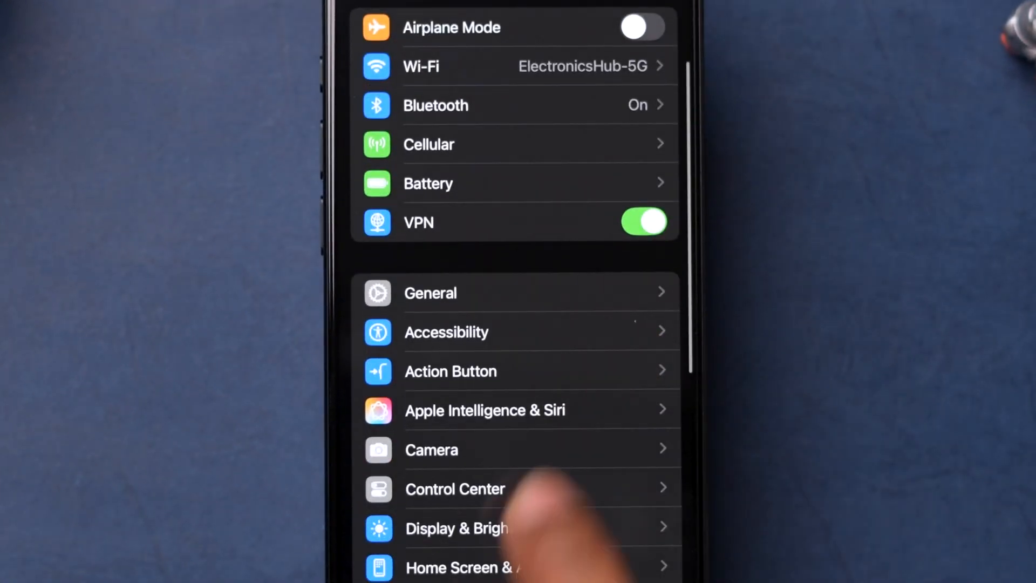
Step: Reset Network Settings under General > Transfer or Reset iPhone and confirm the reset
{"action": "scroll", "scroll_direction": "down", "scroll_amount": 3}
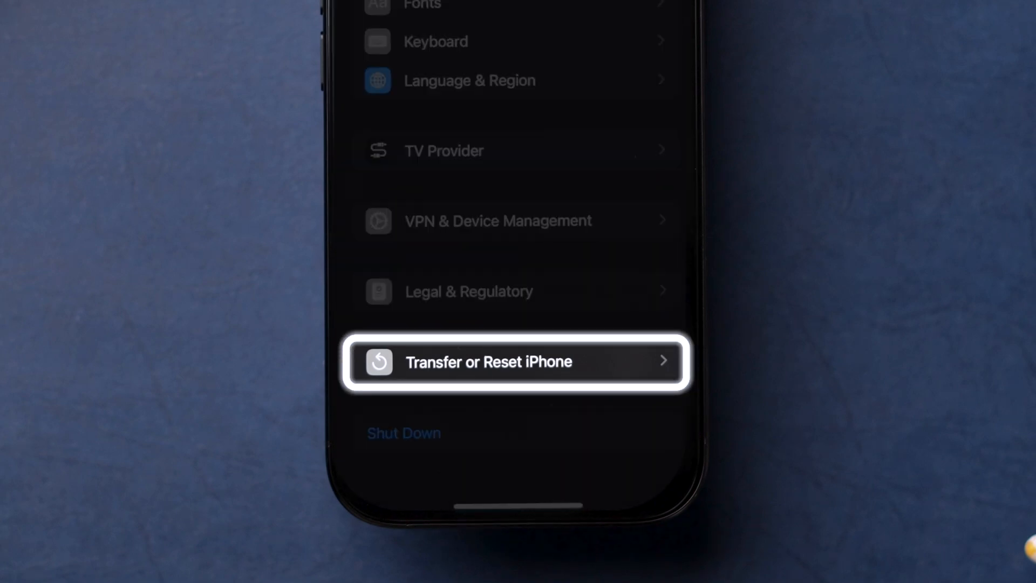
{"action": "left_click", "coordinate": [489, 361]}
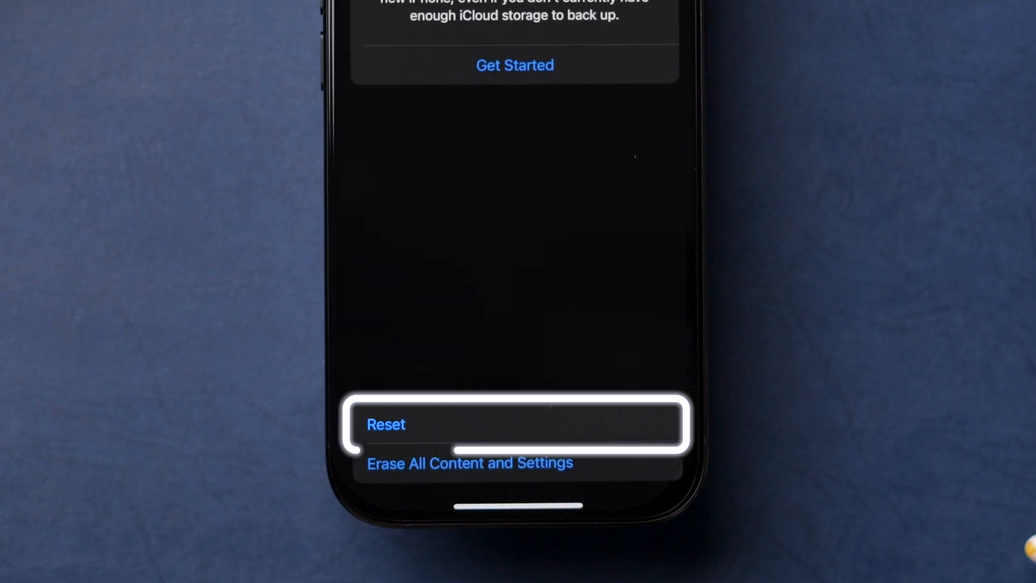
{"action": "left_click", "coordinate": [386, 425]}
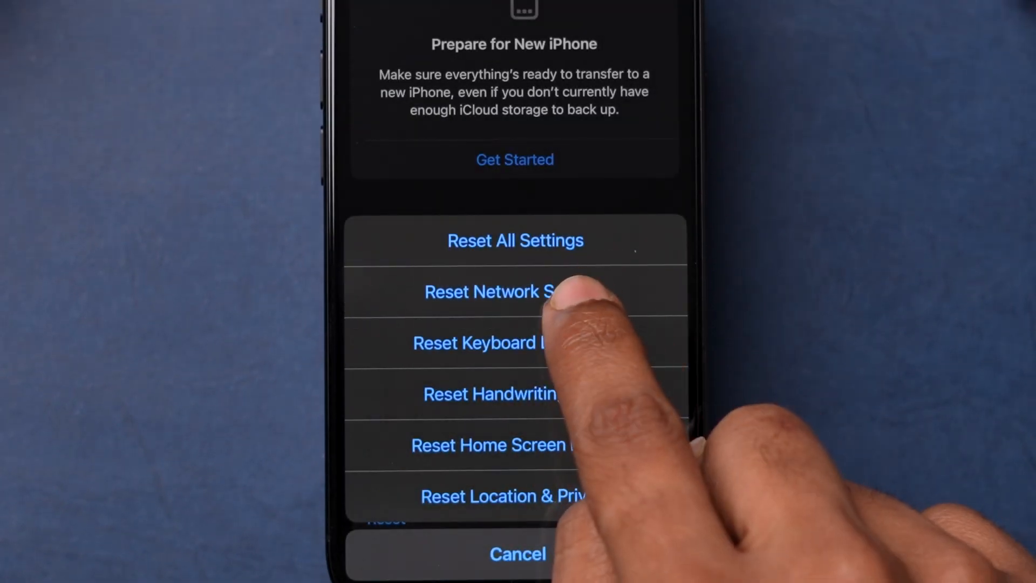
{"action": "left_click", "coordinate": [491, 291]}
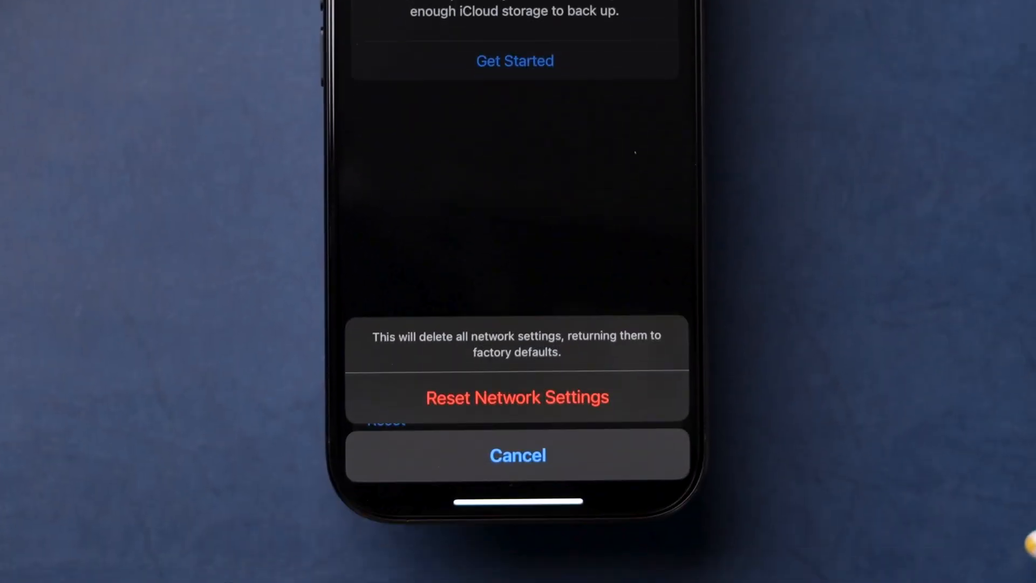
{"action": "left_click", "coordinate": [517, 397]}
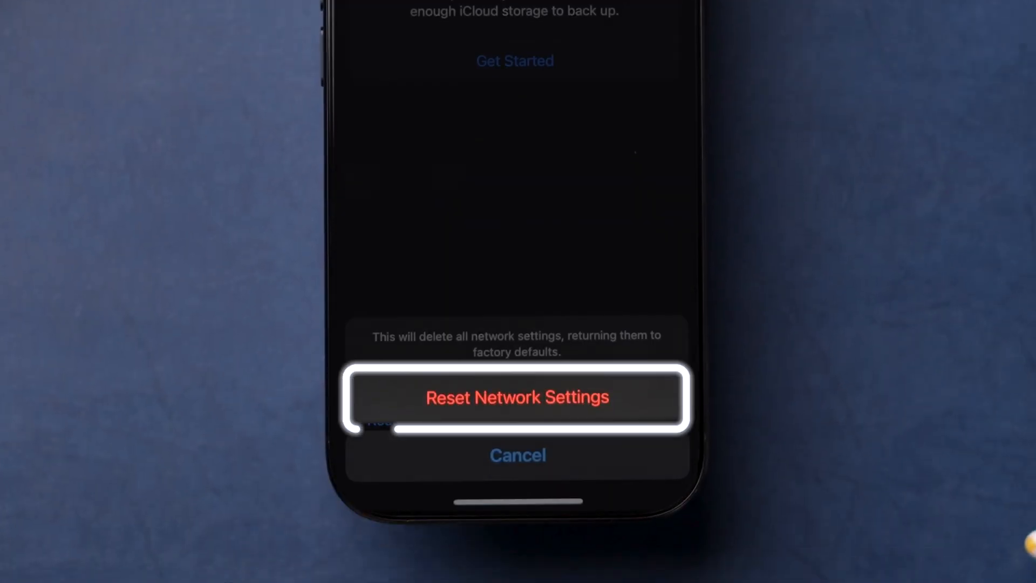
{"action": "left_click", "coordinate": [517, 396]}
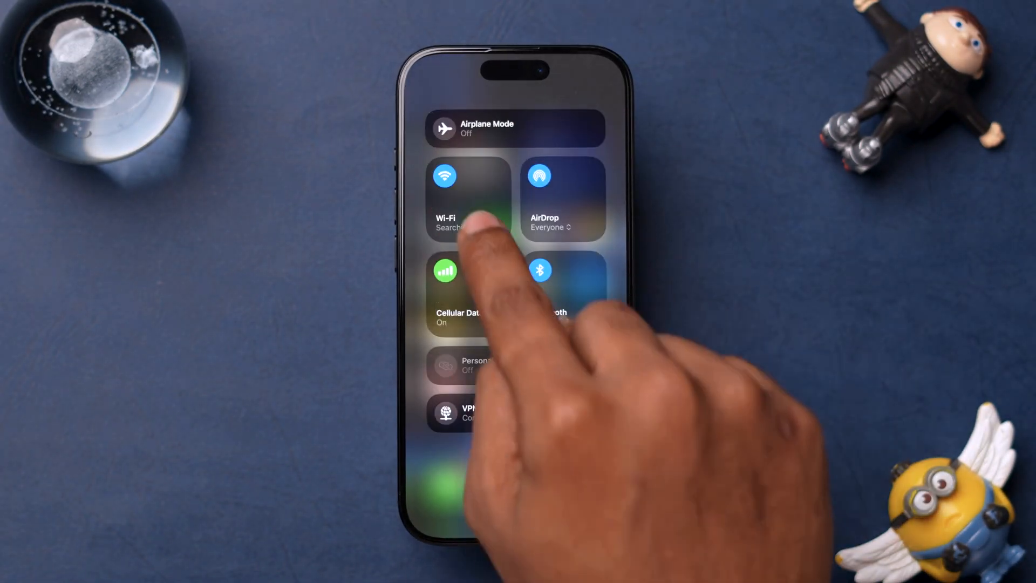
Step: Reconnect Wi-Fi using the Control Center Wi-Fi tile
{"action": "left_click", "coordinate": [469, 198]}
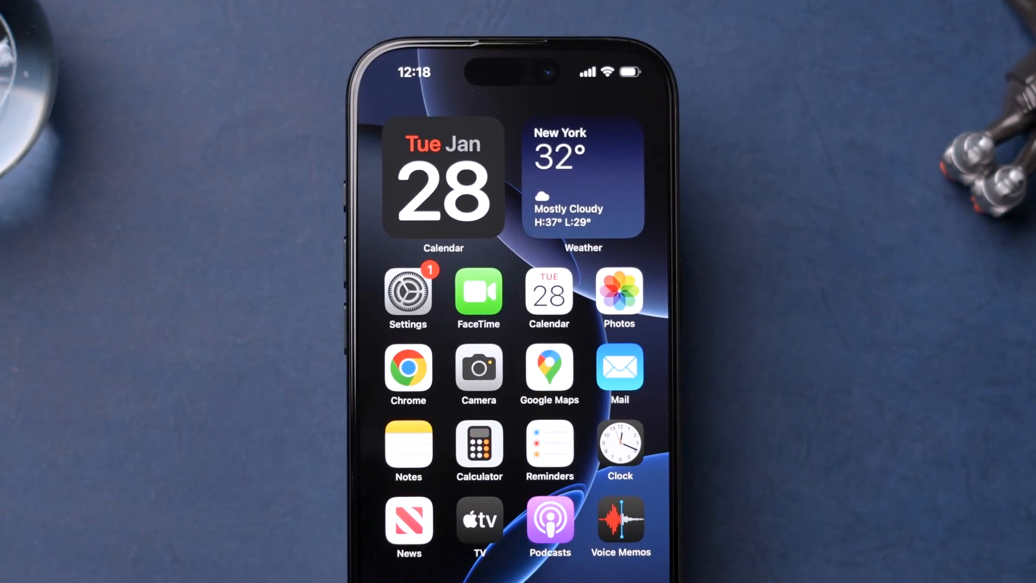
{"action": "left_click", "coordinate": [407, 291]}
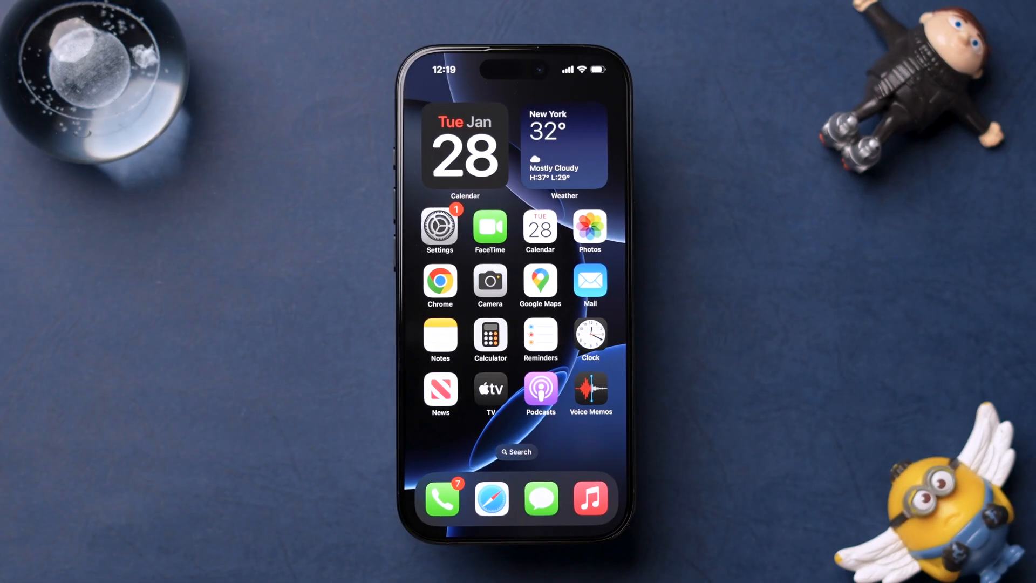
Step: AirDrop the succulent photo again and dismiss the 'No People Found' sheet
{"action": "left_click", "coordinate": [589, 224]}
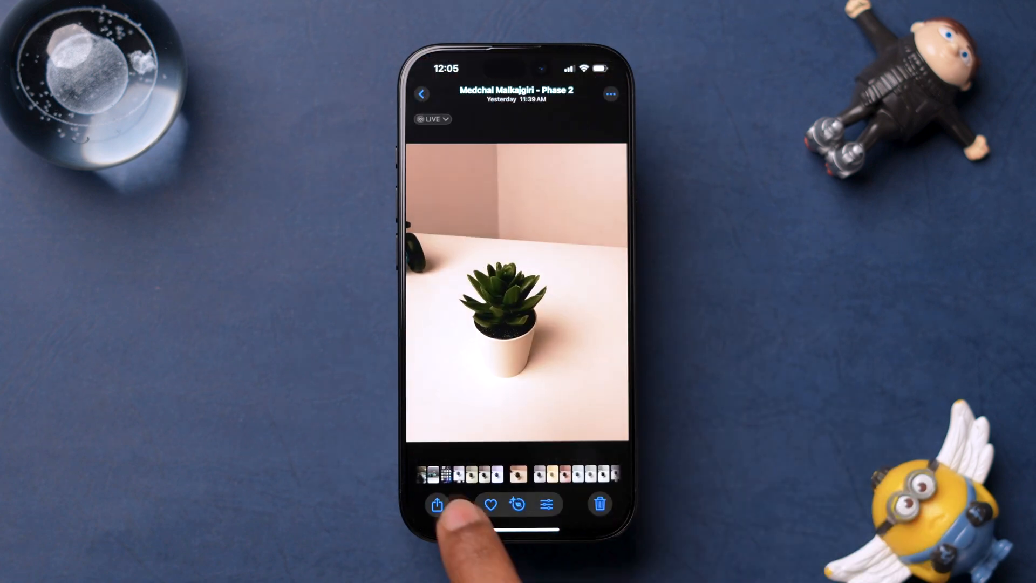
{"action": "left_click", "coordinate": [437, 504]}
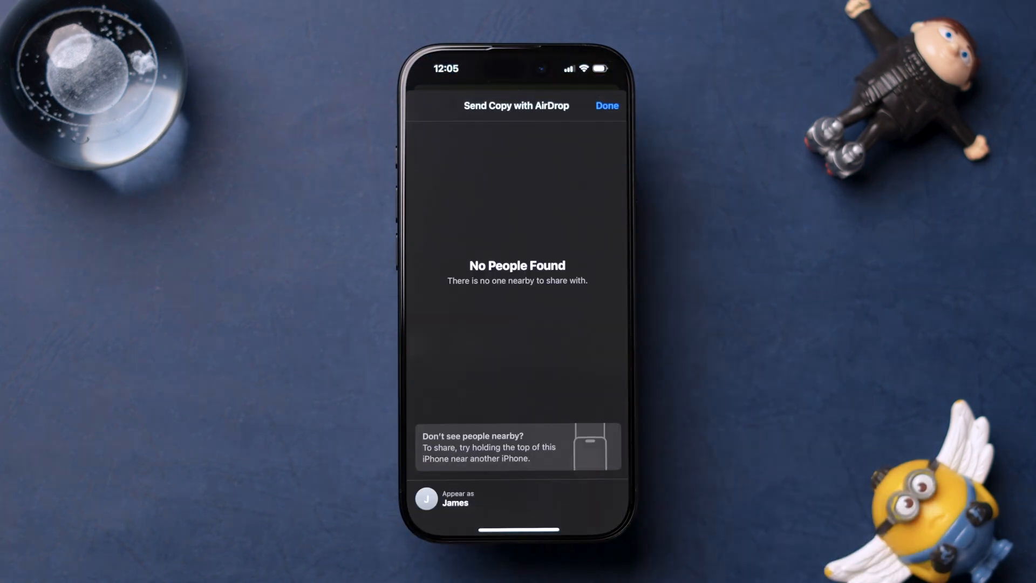
{"action": "left_click", "coordinate": [605, 106]}
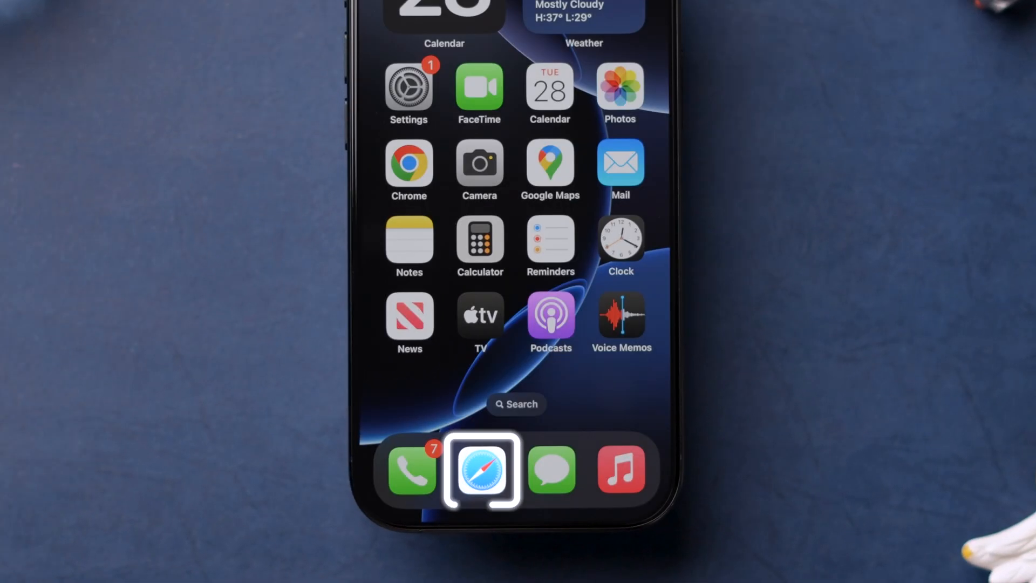
Step: In Safari's Get Support, request an Apple callback for iPhone AirDrop with contact details
{"action": "left_click", "coordinate": [483, 470]}
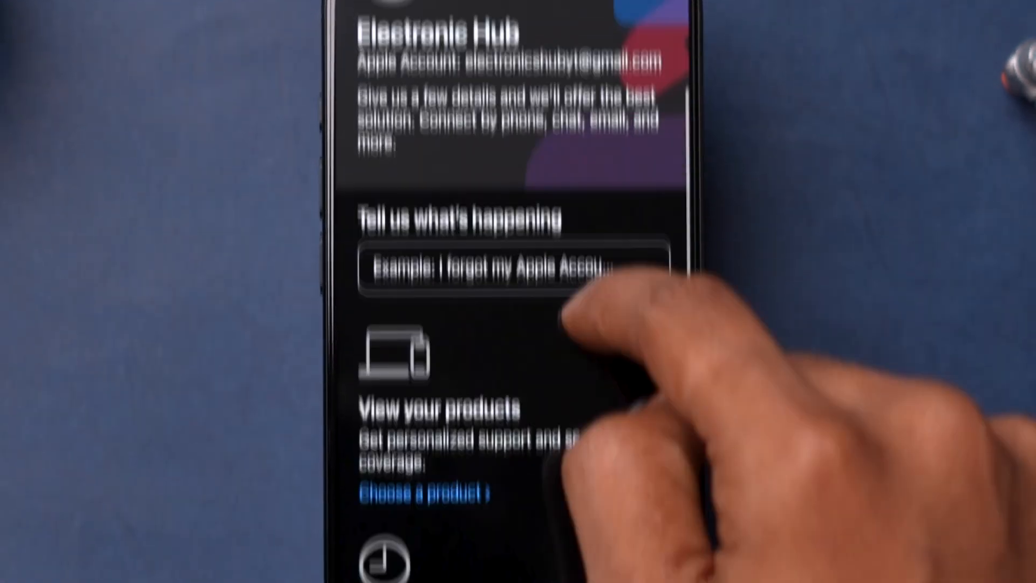
{"action": "scroll", "scroll_direction": "down", "scroll_amount": 3}
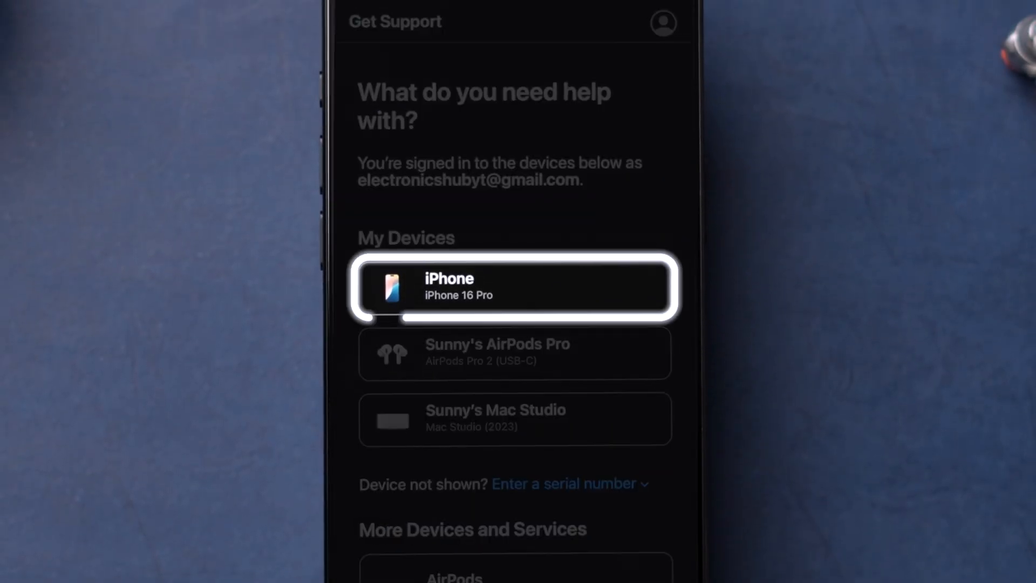
{"action": "left_click", "coordinate": [515, 288]}
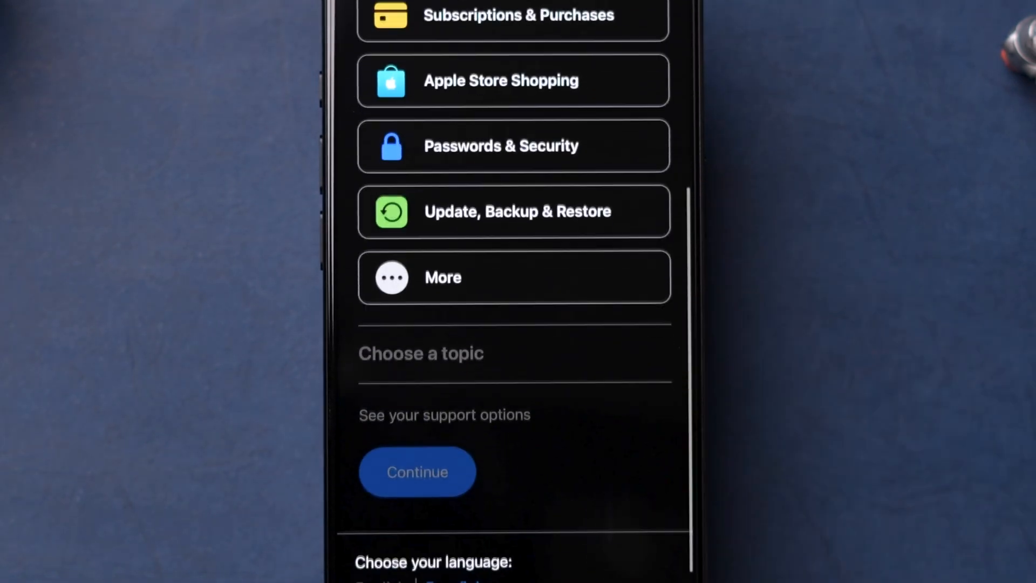
{"action": "scroll", "scroll_direction": "down", "scroll_amount": 3}
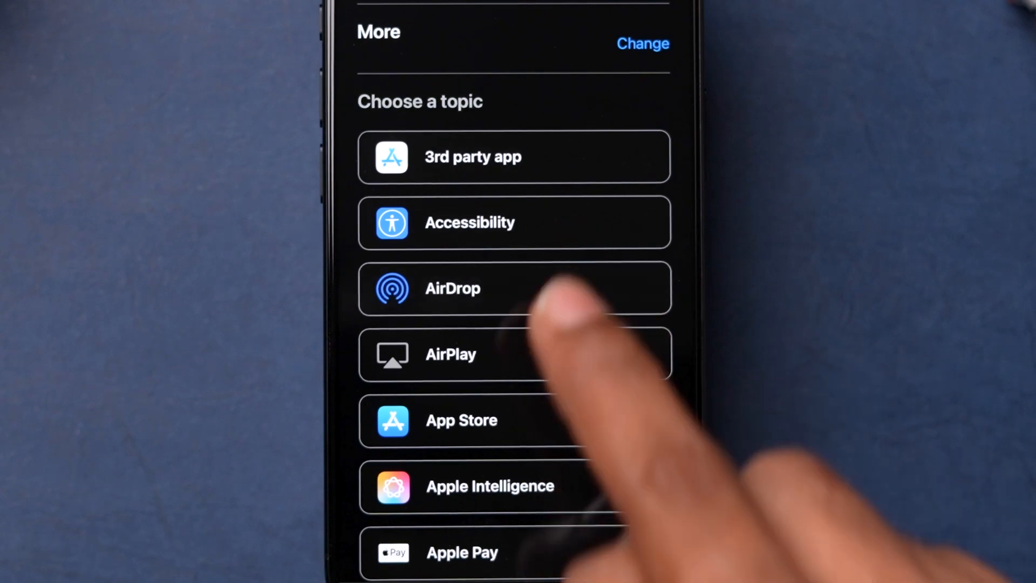
{"action": "left_click", "coordinate": [515, 288]}
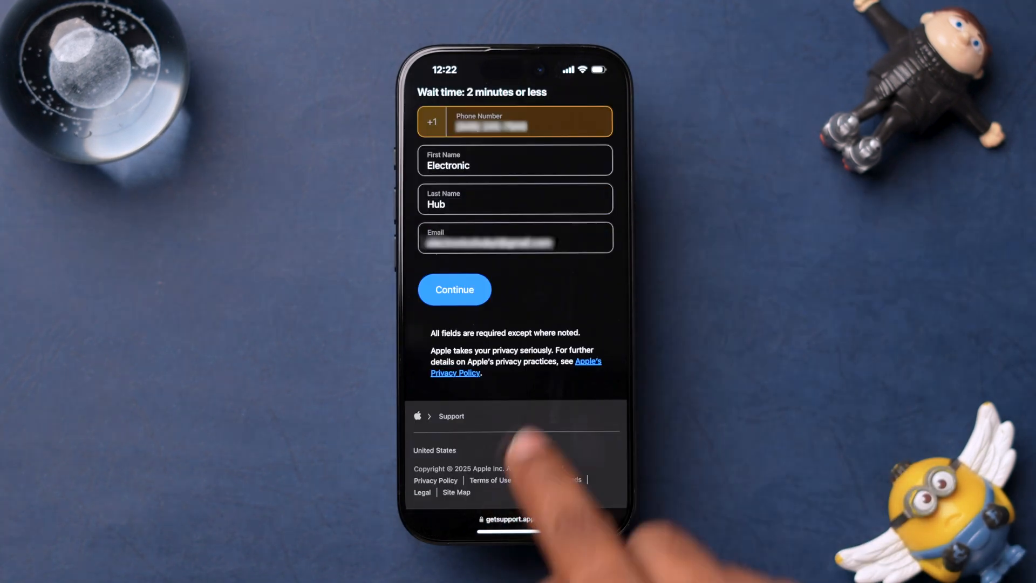
{"action": "left_click", "coordinate": [454, 289]}
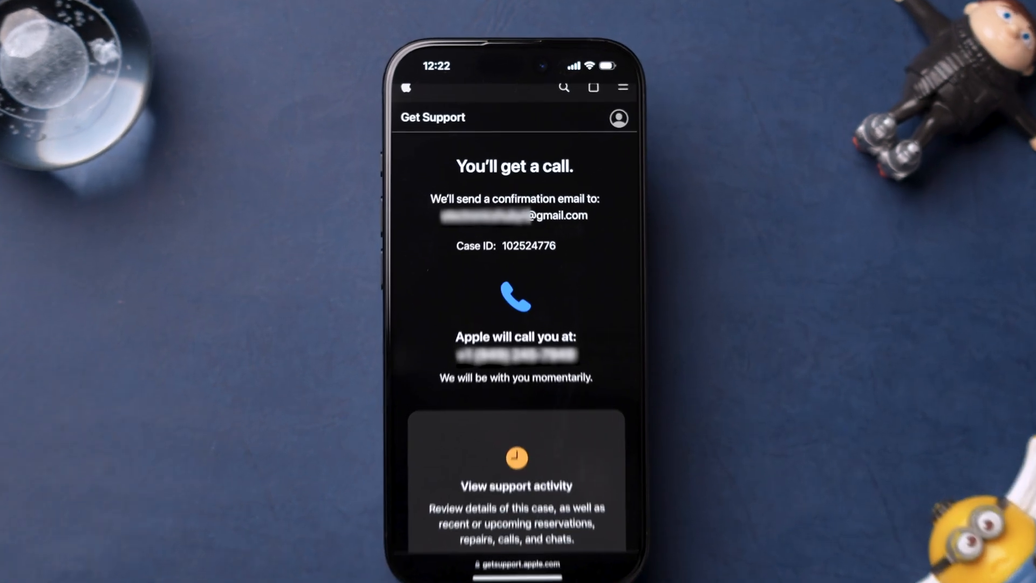